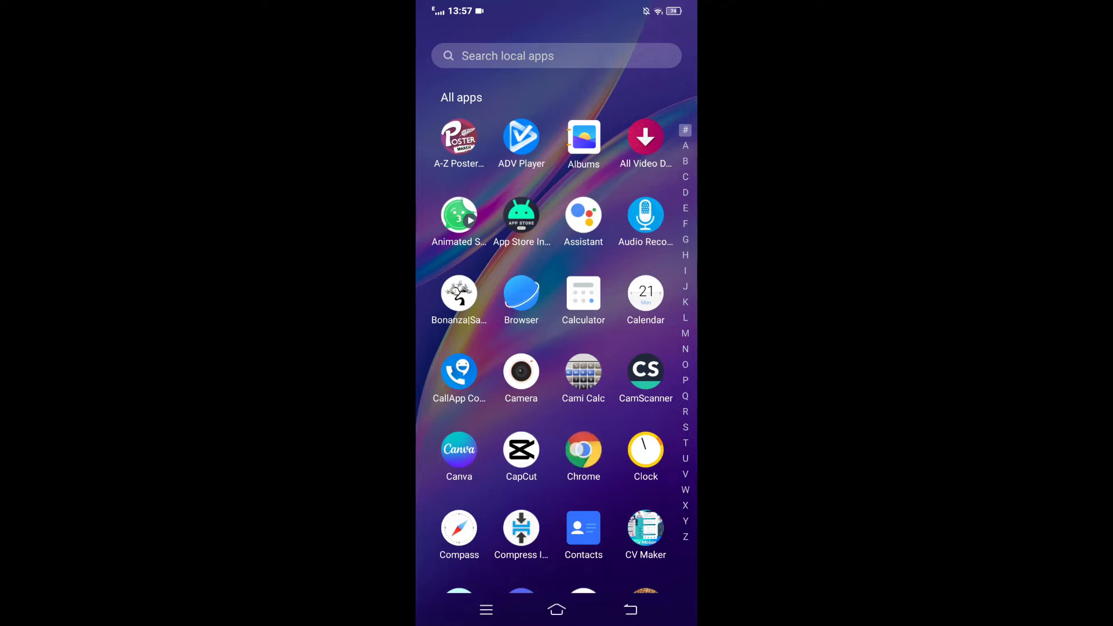
- Launch Chrome and rerun the recent Google search for 'facebook'
{"action": "left_click", "coordinate": [584, 450]}
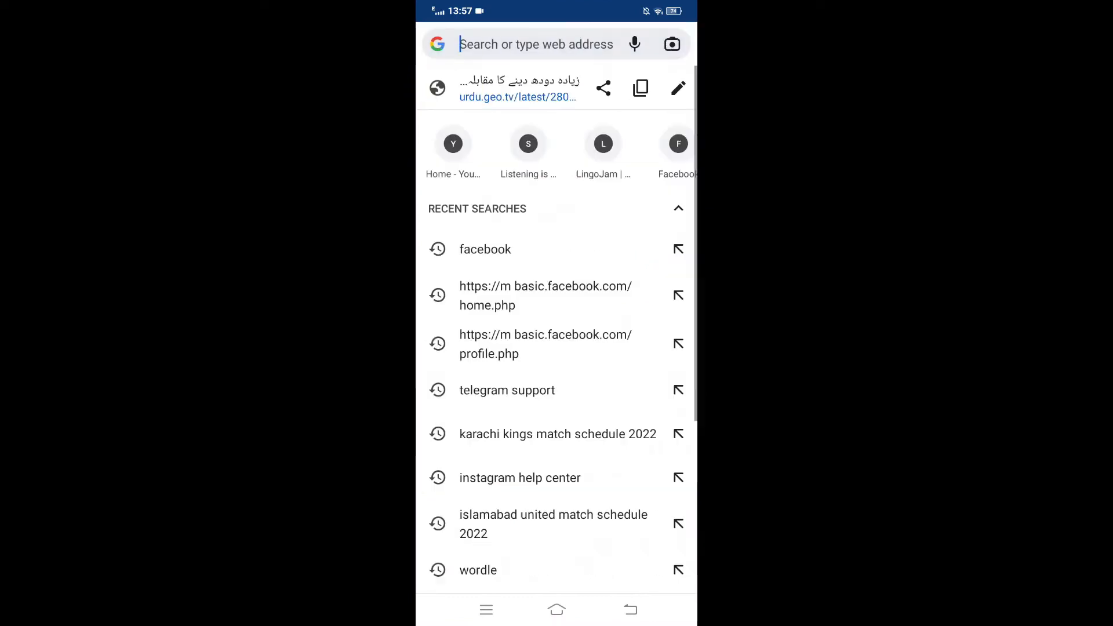
{"action": "left_click", "coordinate": [517, 88]}
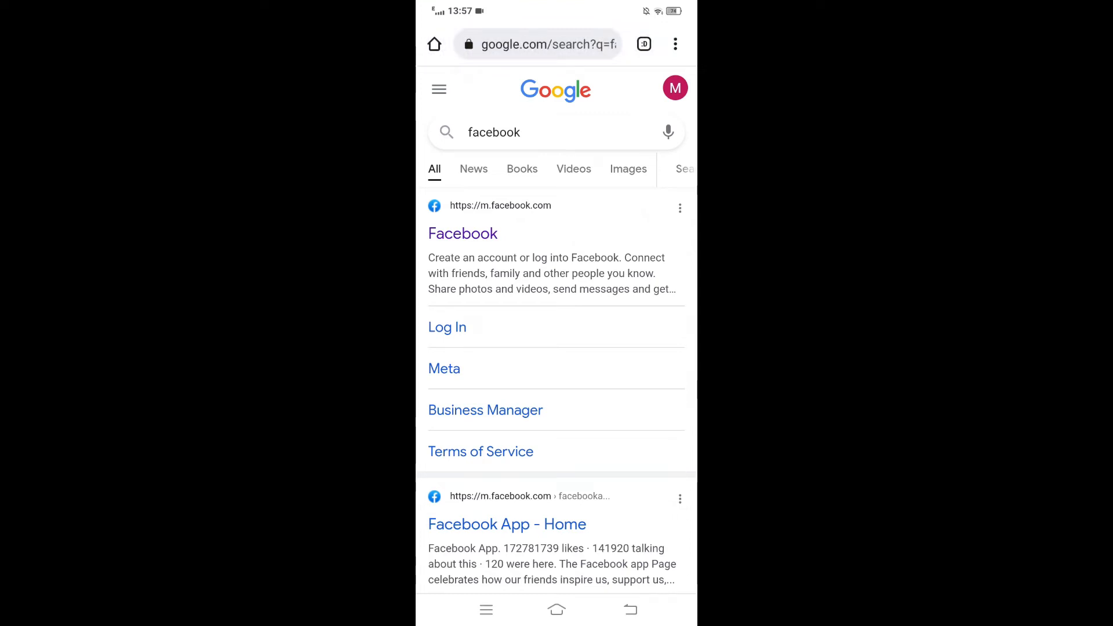
- Enter the Facebook mobile site, visit your own profile, then return to the news feed
{"action": "left_click", "coordinate": [463, 233]}
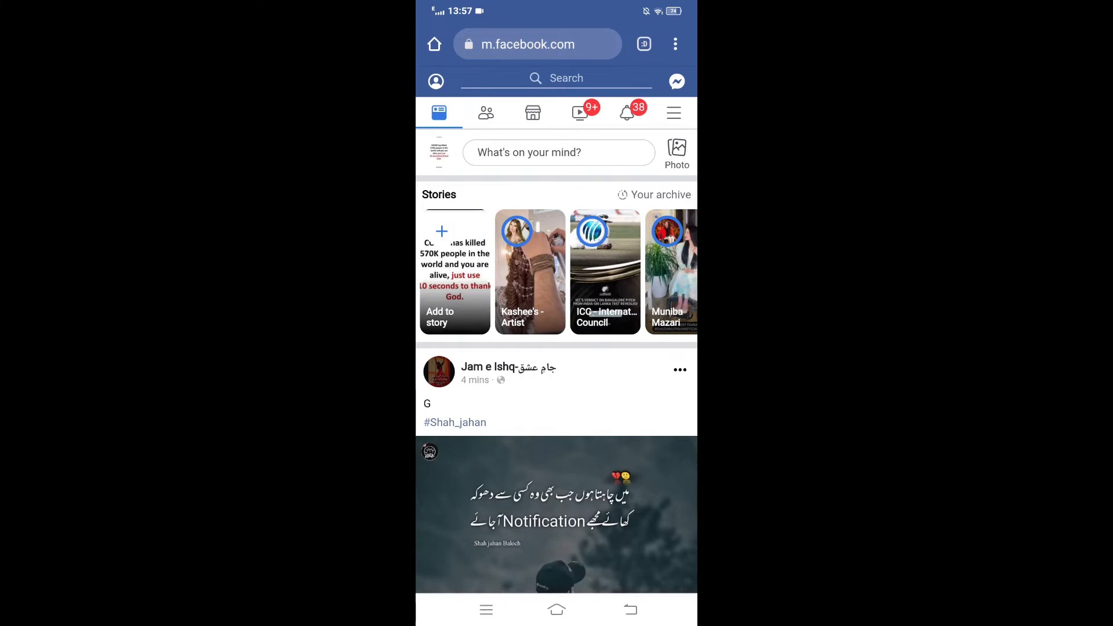
{"action": "left_click", "coordinate": [558, 77]}
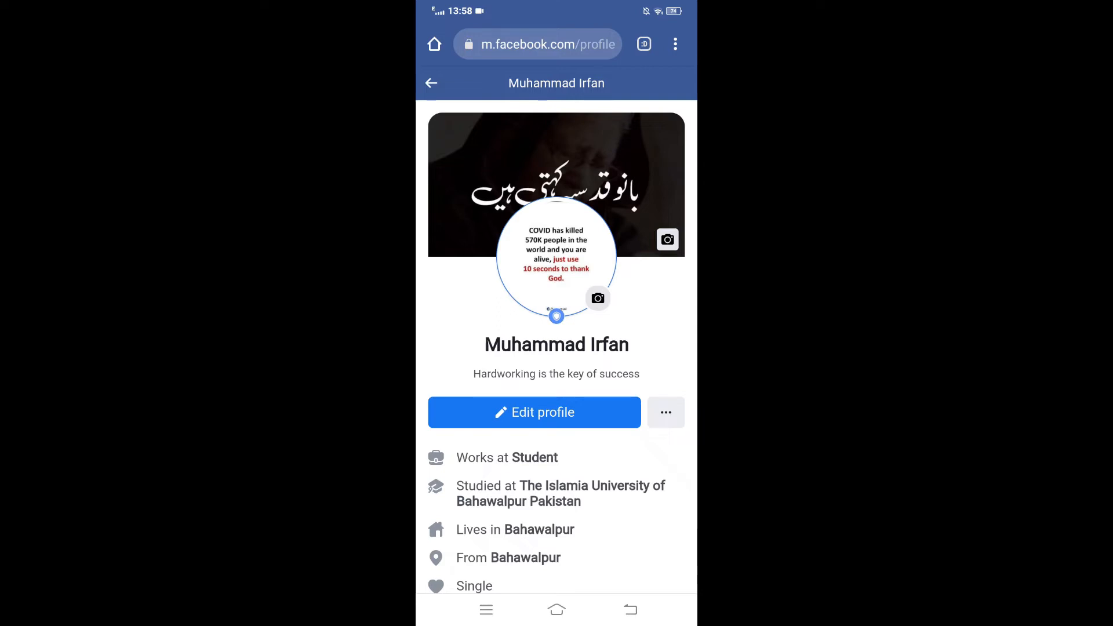
{"action": "left_click", "coordinate": [431, 84]}
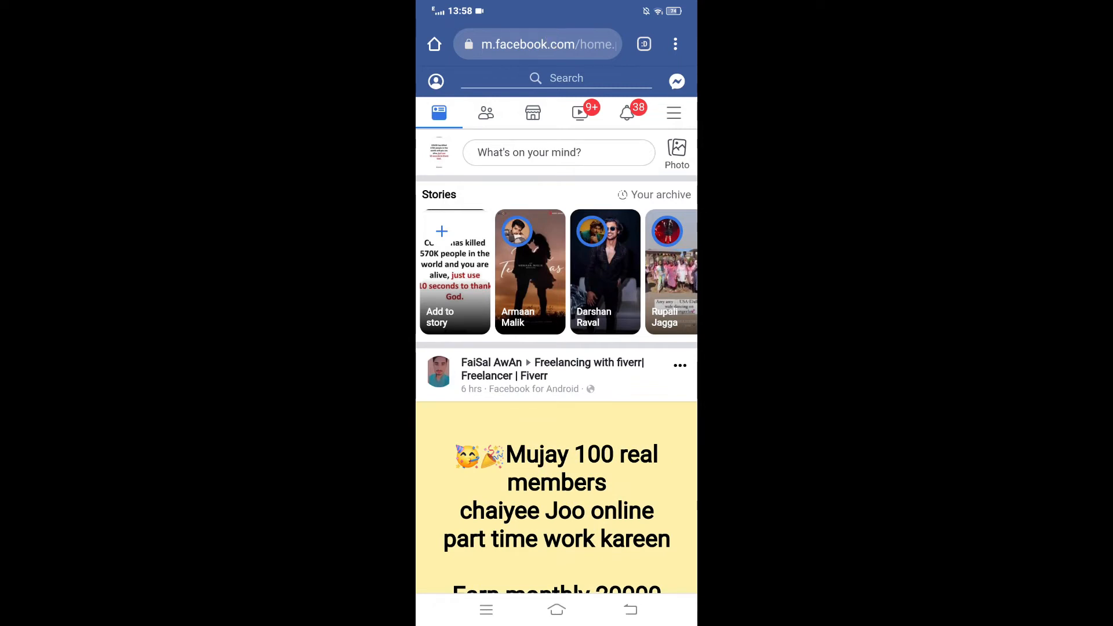
- Edit the address to 'm basic.facebook.com/home.php' and search for it
{"action": "left_click", "coordinate": [549, 44]}
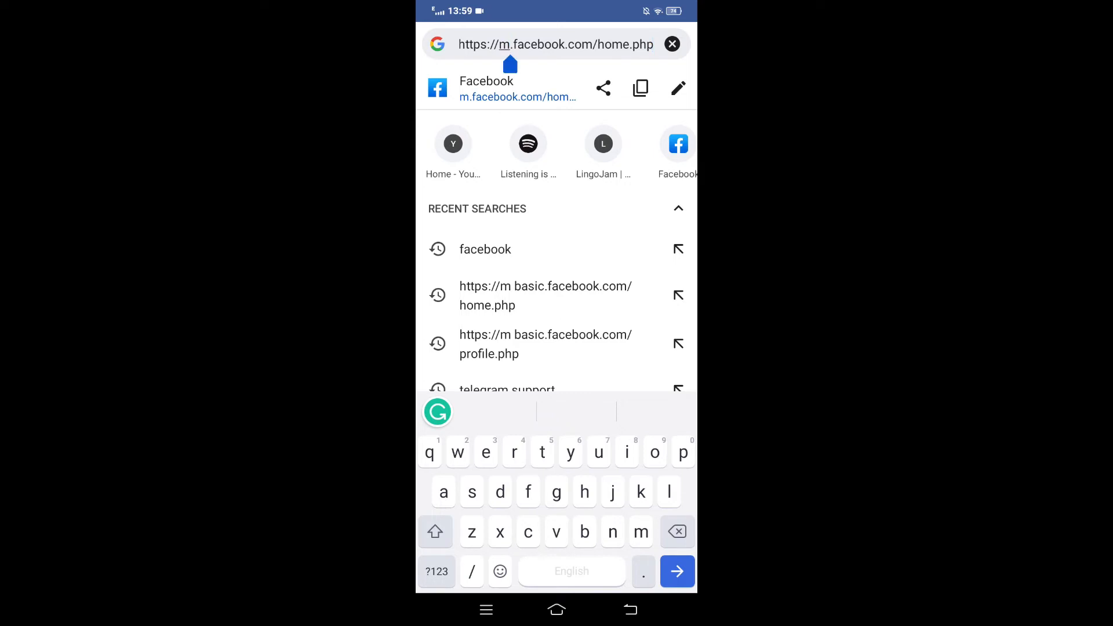
{"action": "type", "text": "b"}
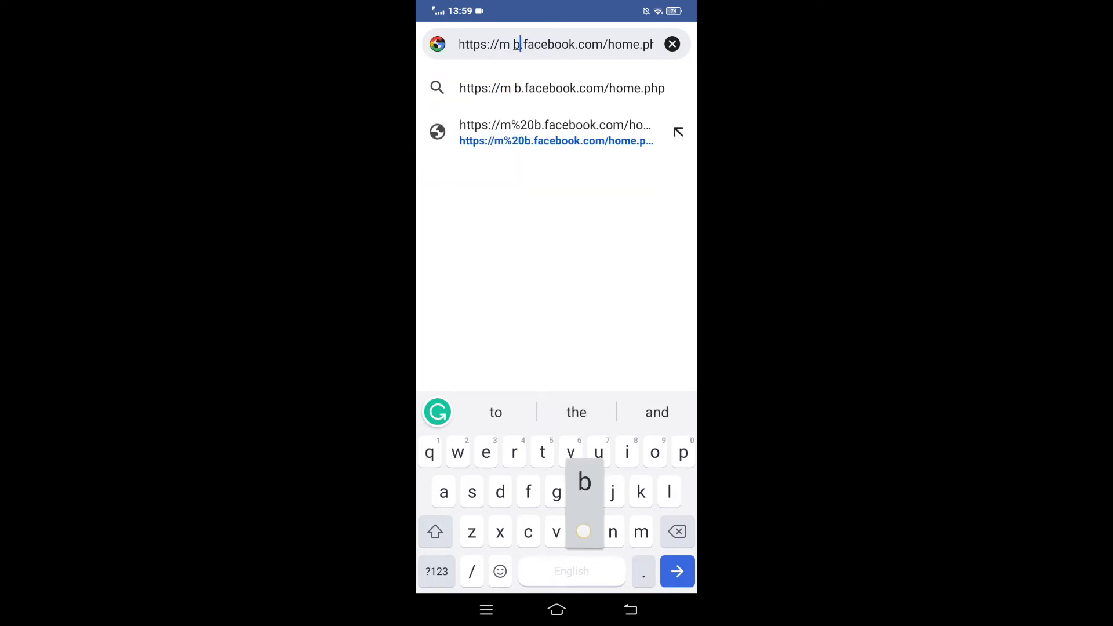
{"action": "type", "text": "asic"}
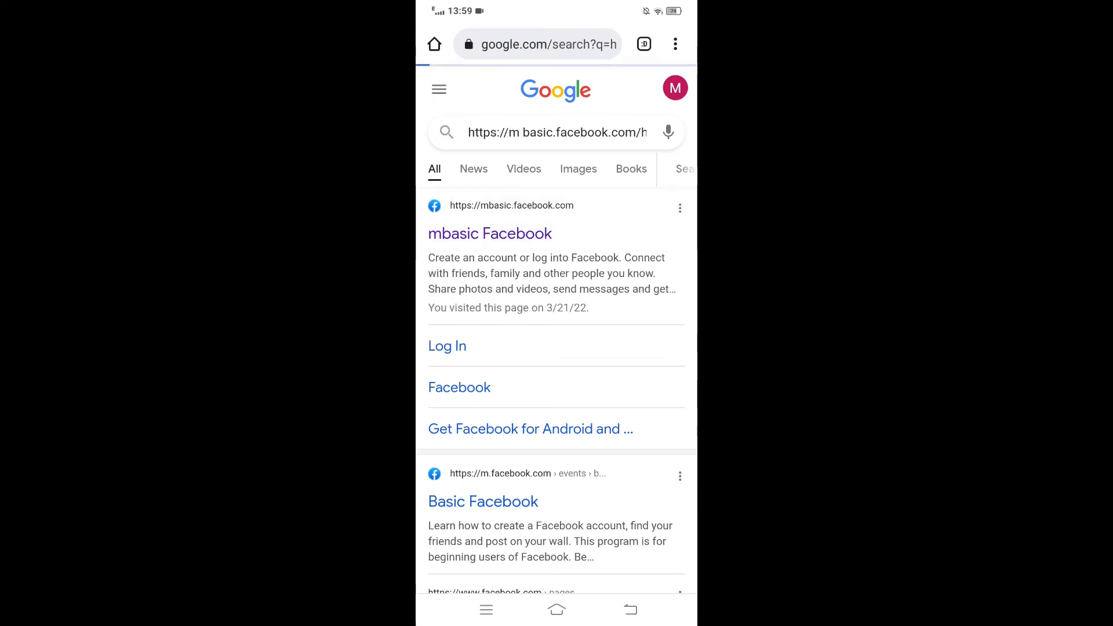
- Enter mbasic Facebook and long-press the profile picture for its link options
{"action": "left_click", "coordinate": [490, 233]}
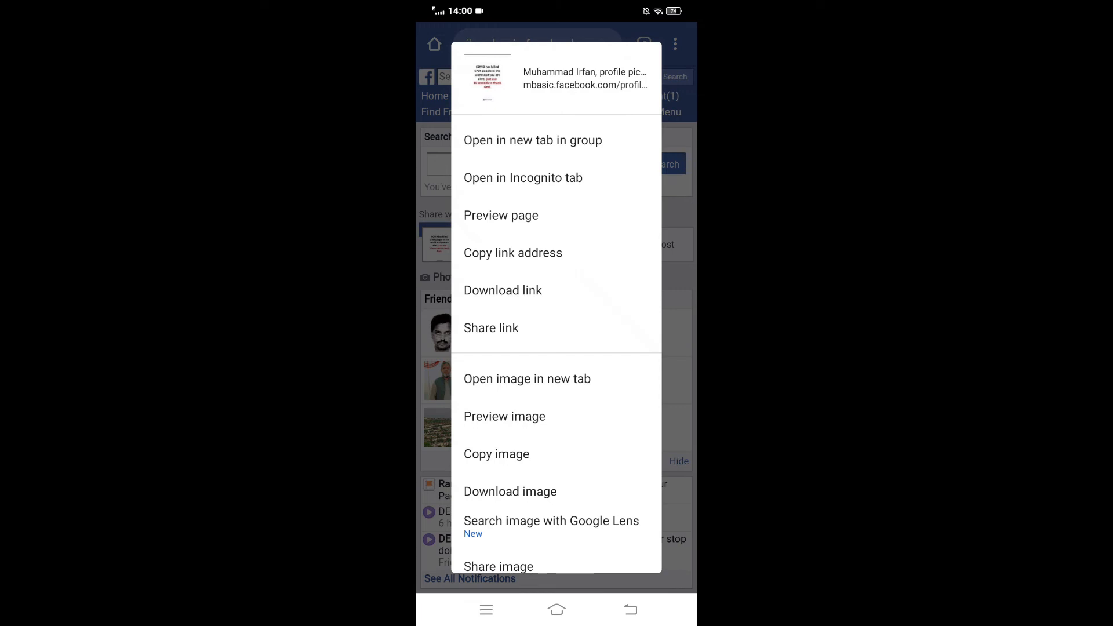
- Download the profile picture as a JPG, confirming 'Download again'
{"action": "left_click", "coordinate": [511, 491]}
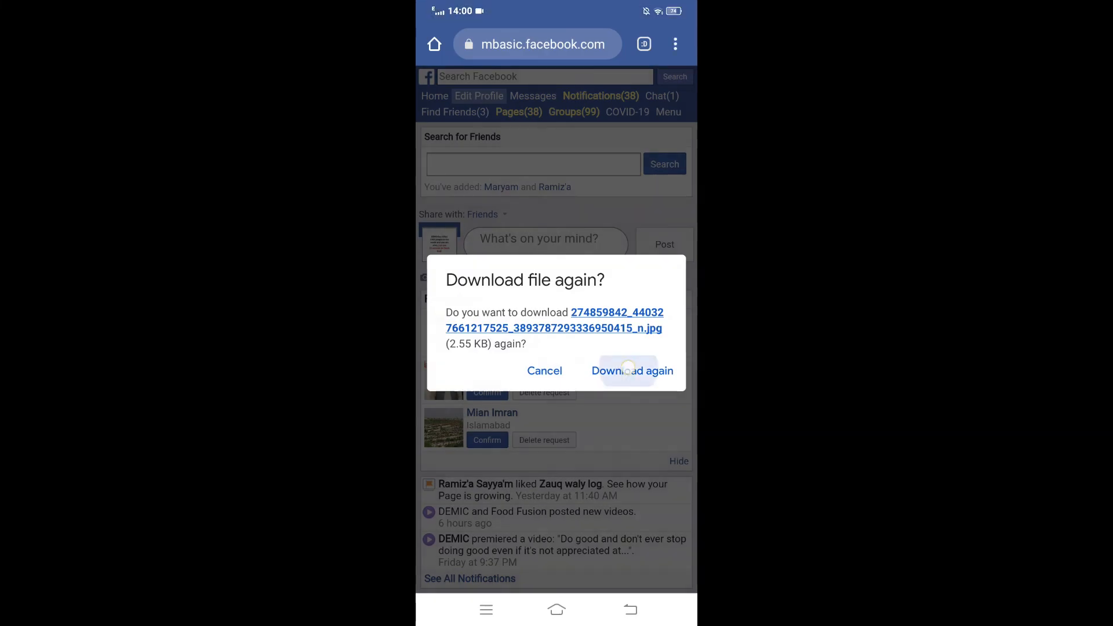
{"action": "left_click", "coordinate": [631, 372]}
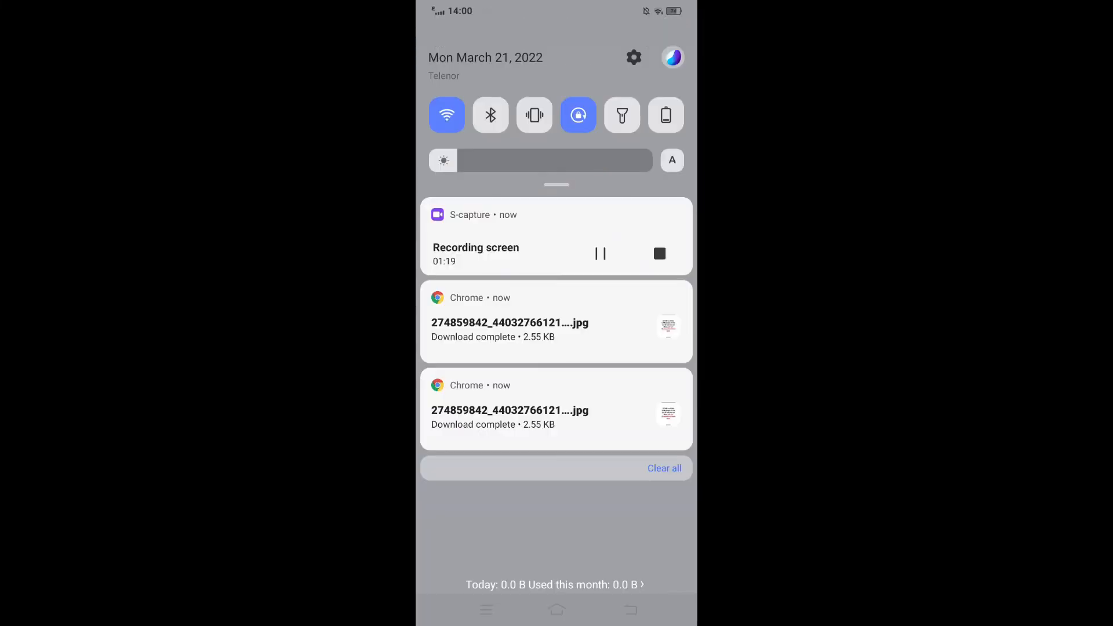